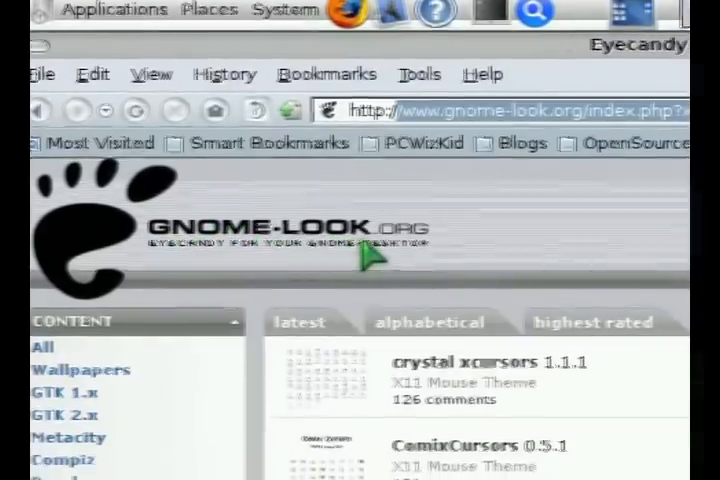
# Scroll the X11 mouse theme listings down to the page navigation at the bottom.
pyautogui.scroll(-3)
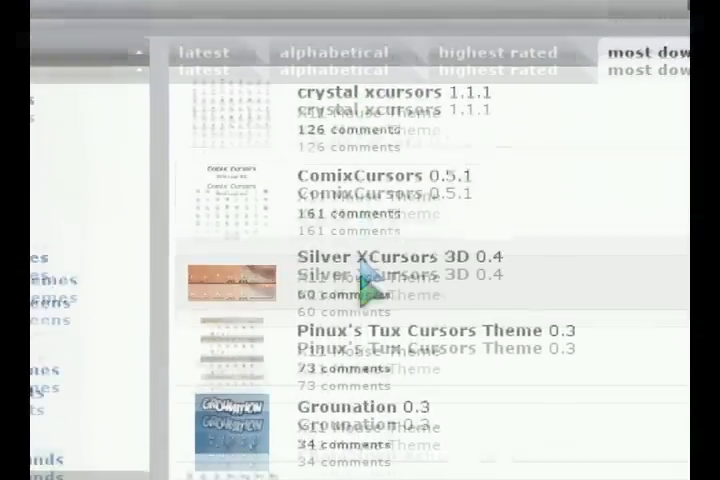
pyautogui.scroll(-3)
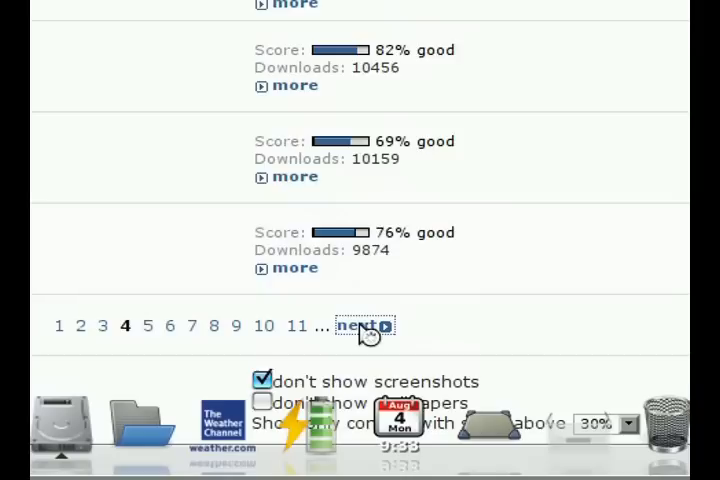
# Go to the next results page and scroll down to the AquaDiz theme entry.
pyautogui.click(360, 324)
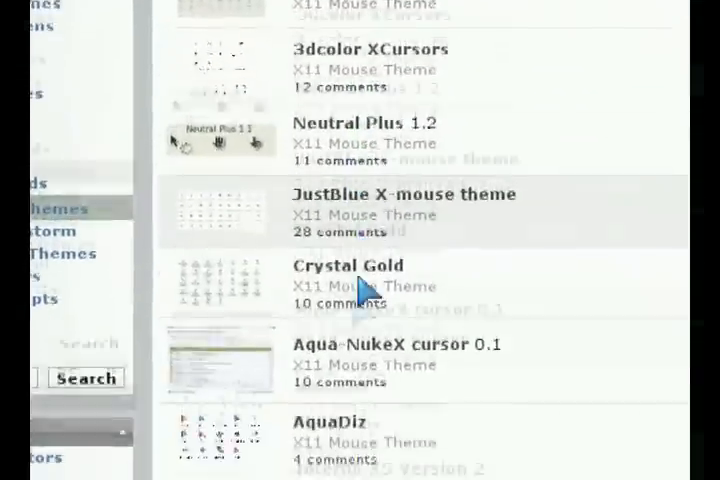
pyautogui.scroll(-3)
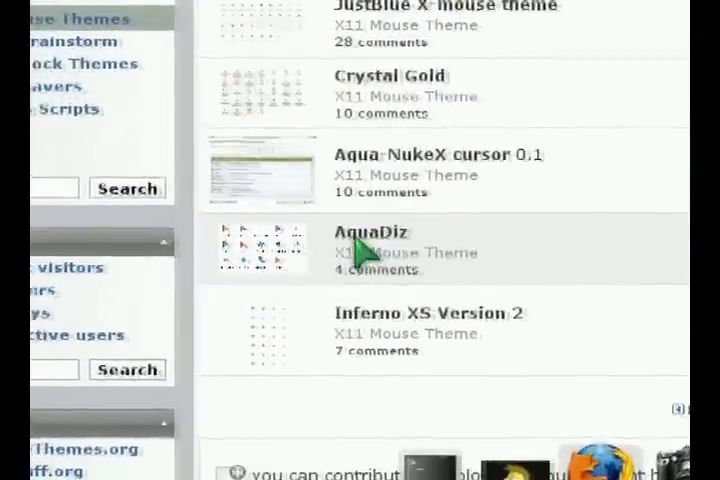
pyautogui.scroll(-3)
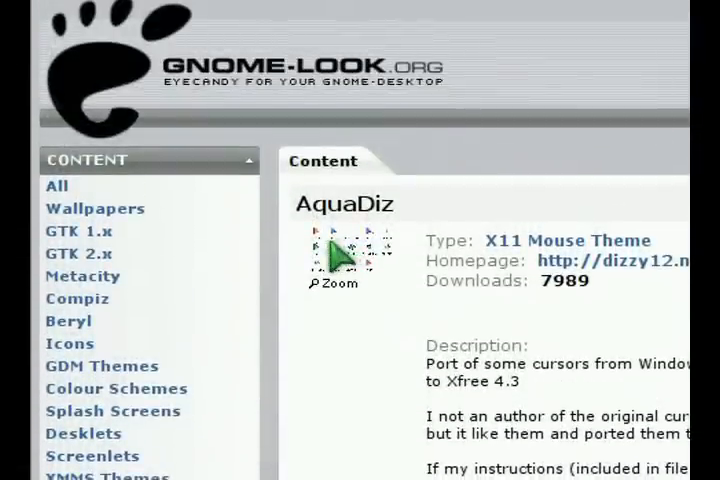
# View the enlarged AquaDiz cursor preview, then scroll to the theme's download section.
pyautogui.click(344, 256)
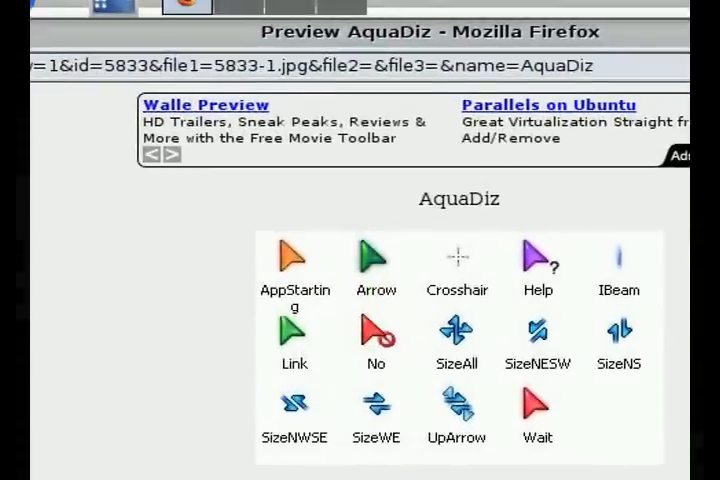
pyautogui.scroll(-3)
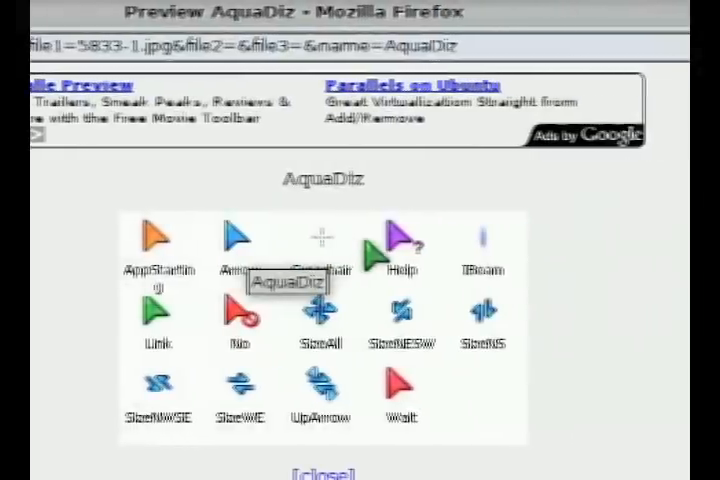
pyautogui.scroll(-3)
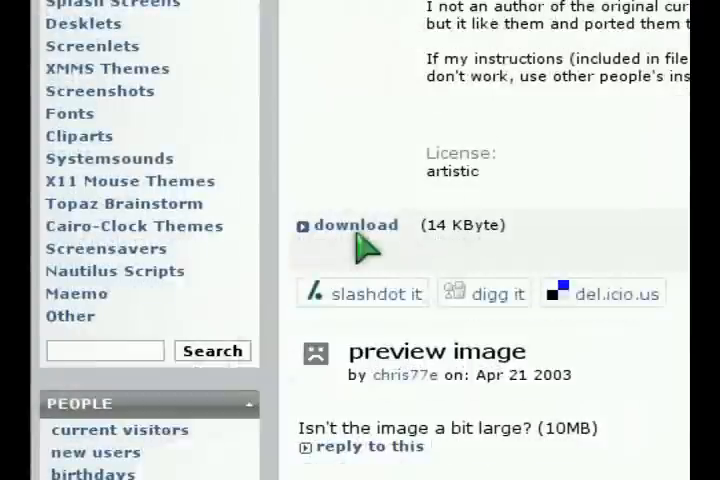
# Download the AquaDiz archive (5833-aquadiz.tgz), prompting to open it in Archive Manager.
pyautogui.scroll(-3)
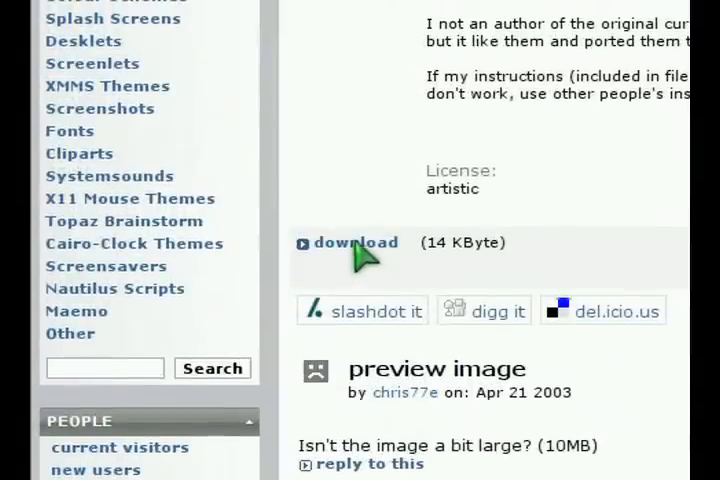
pyautogui.click(356, 242)
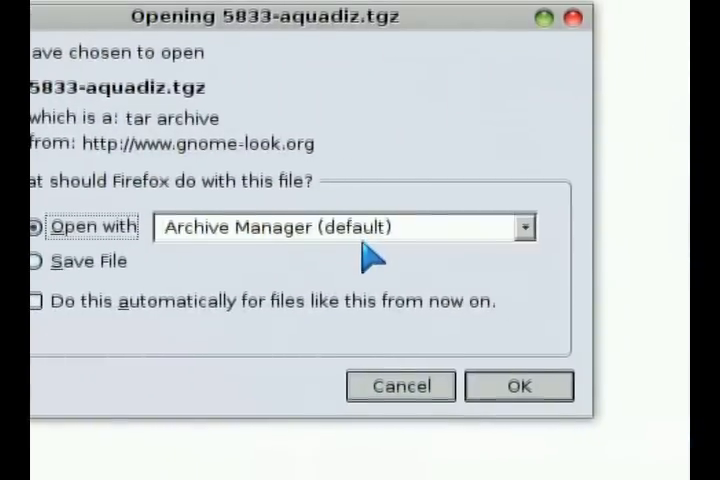
# Extract 5833-aquadiz.tgz via Archive Manager into the ~/.icons folder.
pyautogui.click(518, 386)
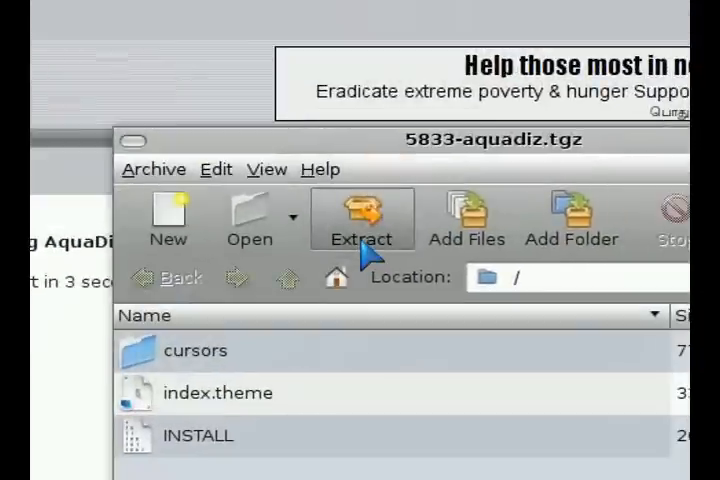
pyautogui.click(362, 218)
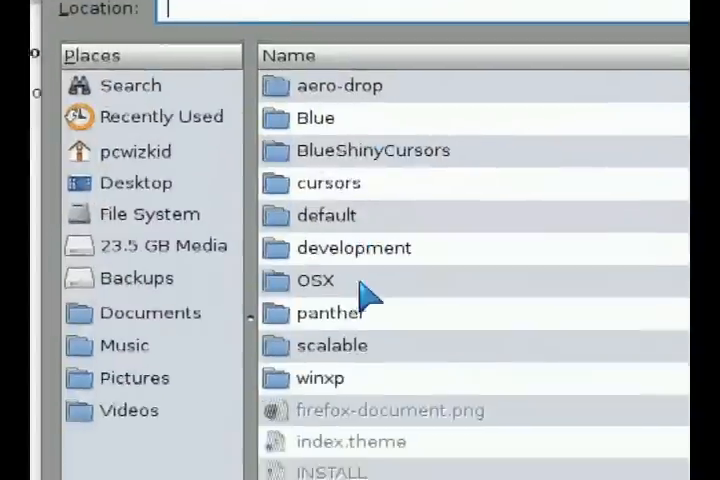
pyautogui.scroll(-3)
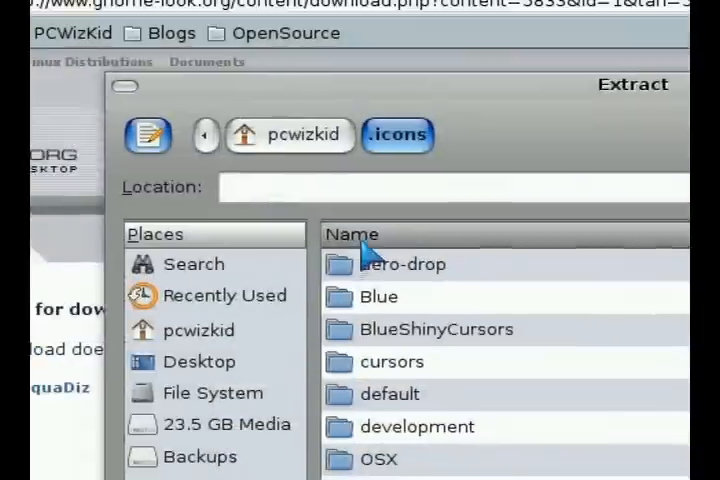
pyautogui.scroll(-3)
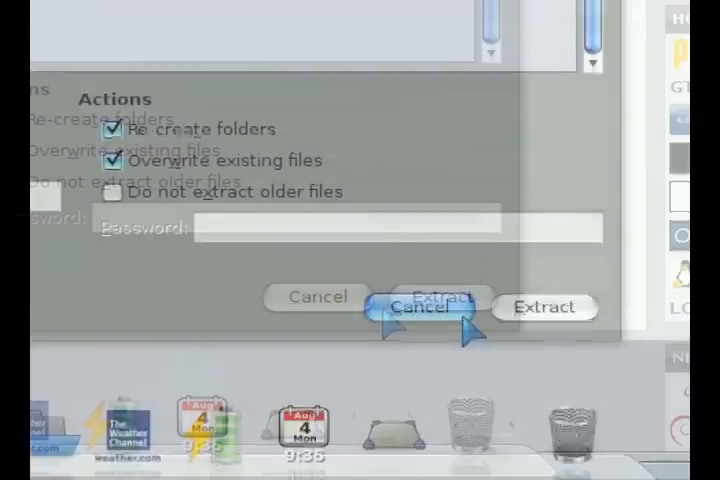
pyautogui.click(430, 306)
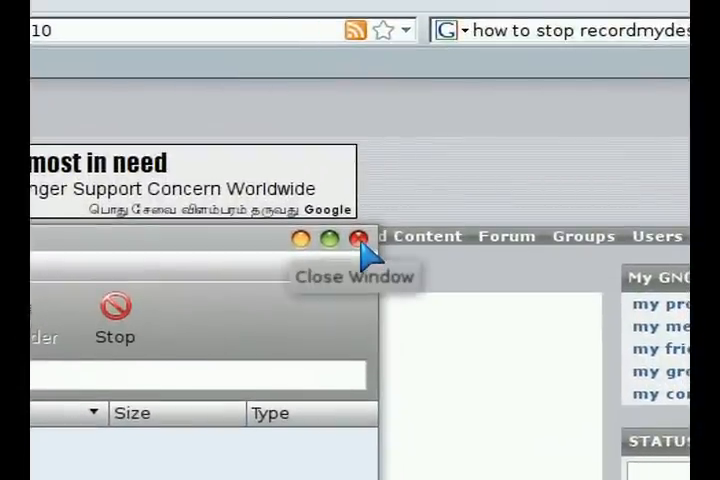
# Close Archive Manager and bring up the mouse pointer preferences listing installed themes.
pyautogui.click(356, 240)
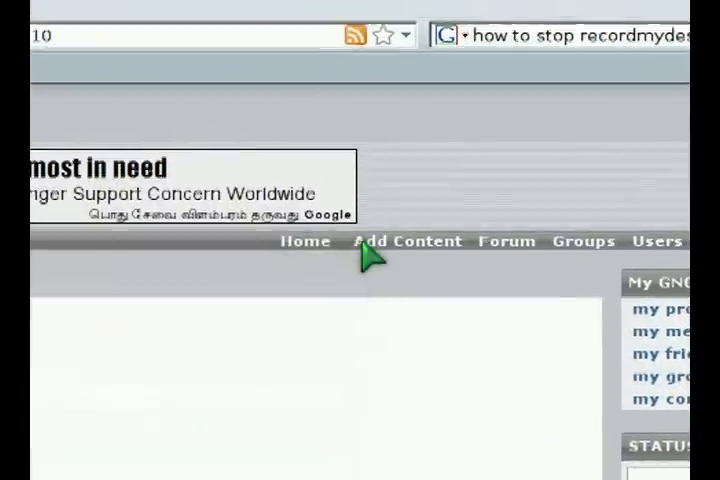
pyautogui.click(300, 20)
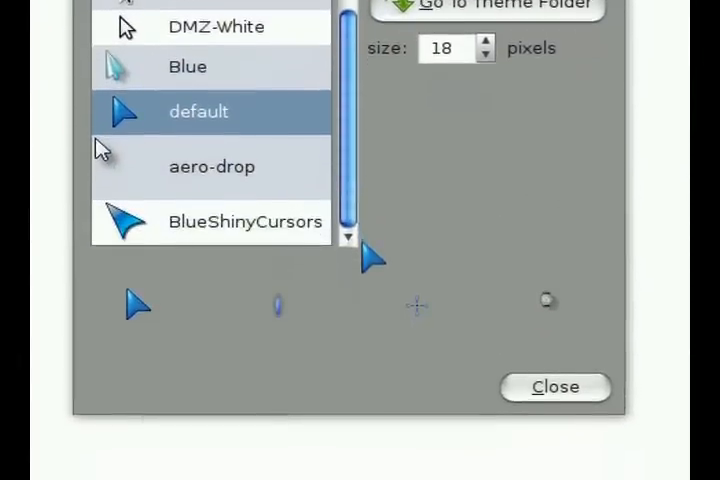
# Select BlueShinyCursors in the cursor theme list instead of default.
pyautogui.click(244, 220)
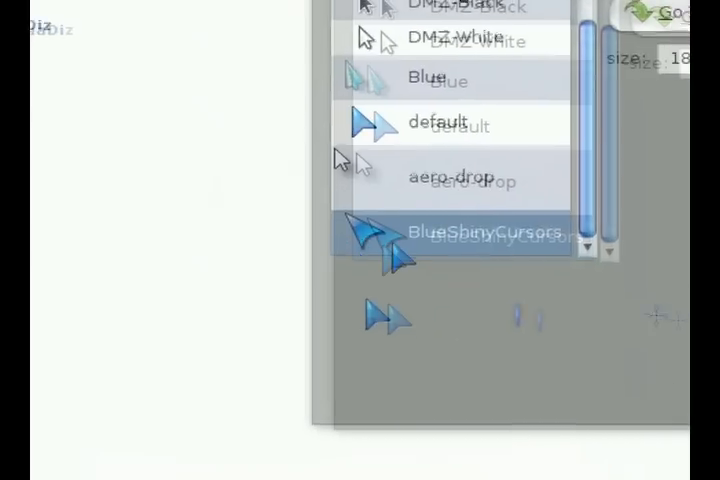